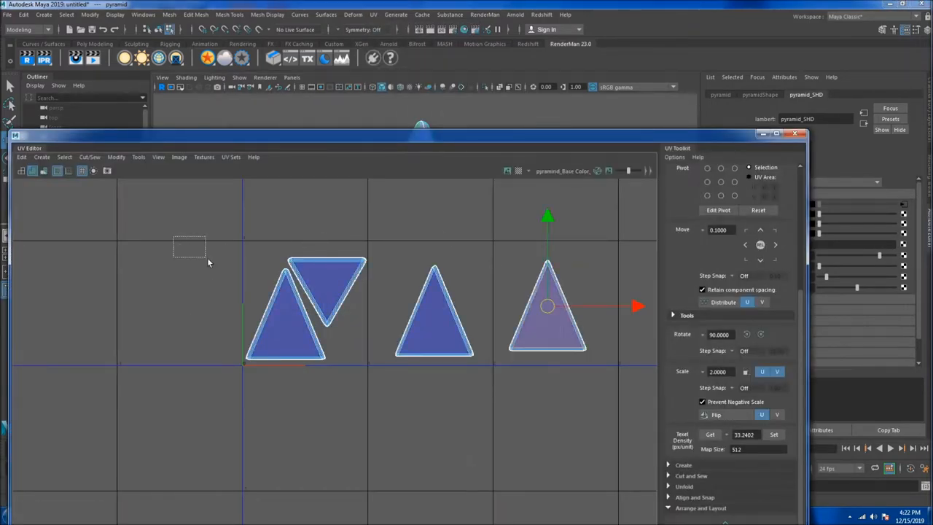
- Select the pyramid in the 3D view to show its Lambert shader in the Attribute Editor
left_click(434, 314)
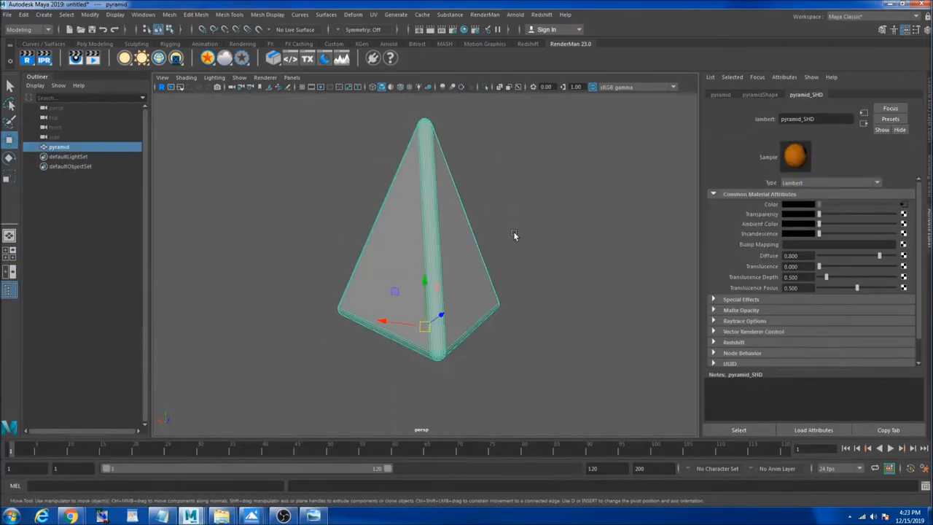
mouse_move(362, 157)
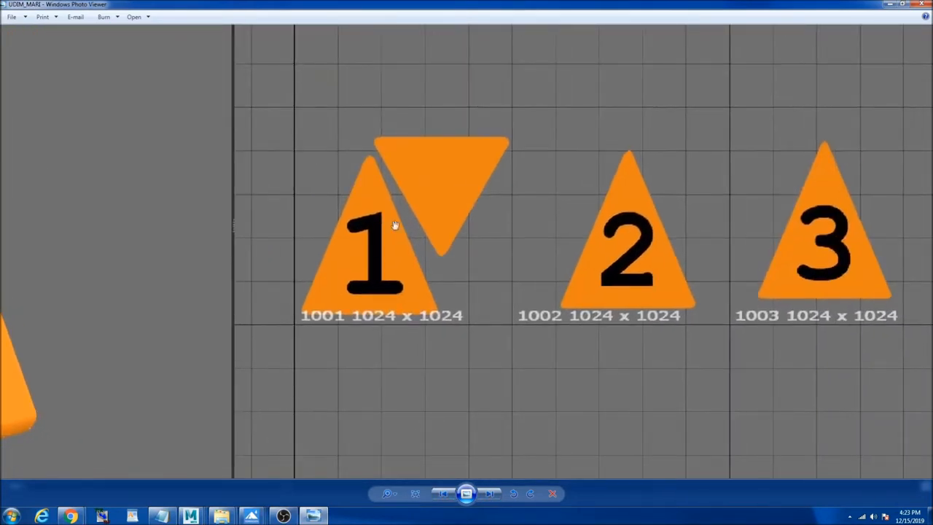
mouse_move(490, 218)
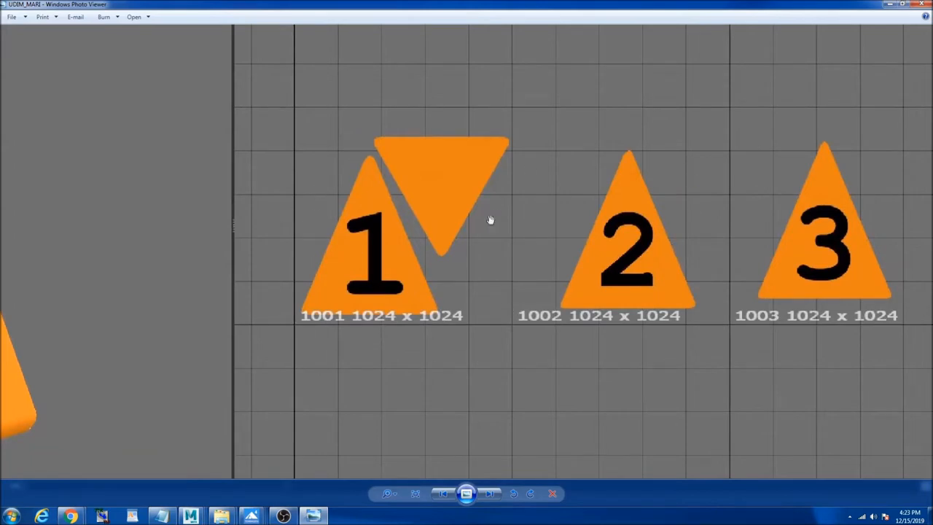
mouse_move(890, 153)
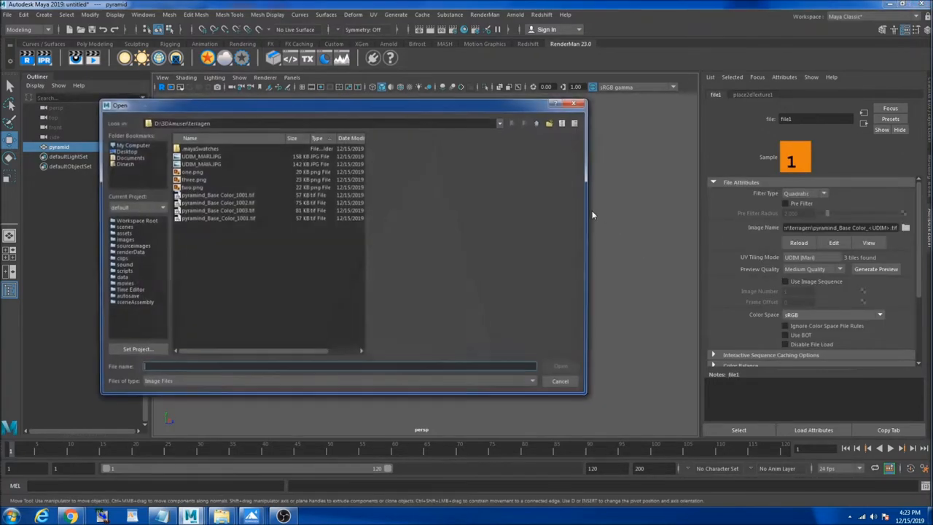
- Load pyramid_Base_Color_1001.tif as the file node's colour texture in UDIM tiling mode
left_click(216, 195)
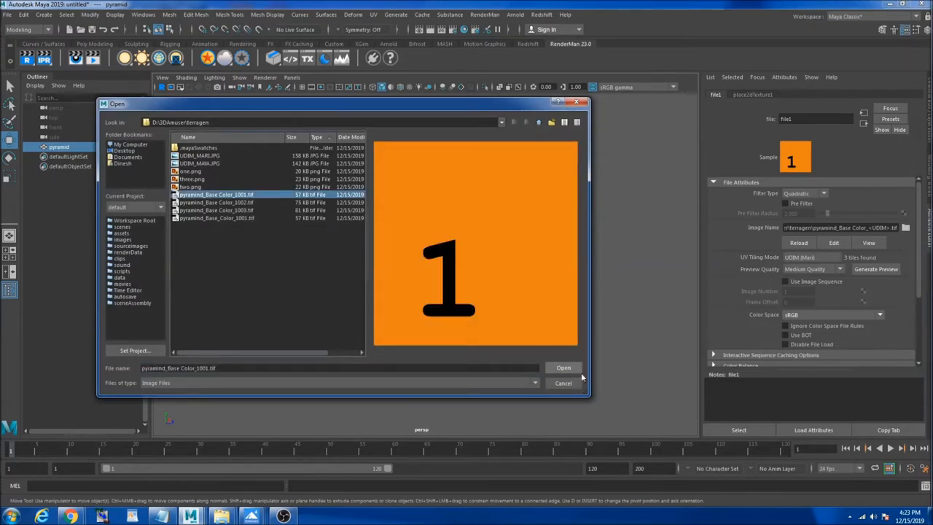
left_click(562, 367)
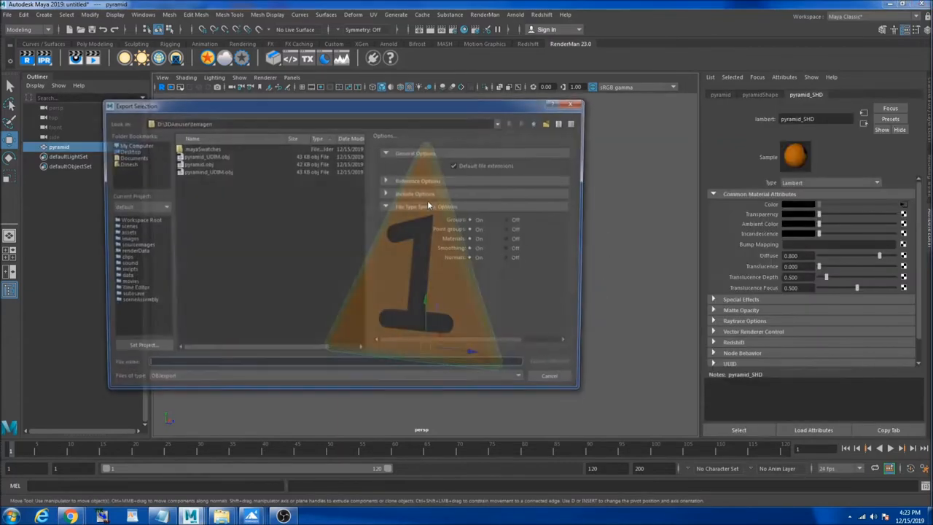
- Export the selected pyramid as pyramid.obj
left_click(195, 163)
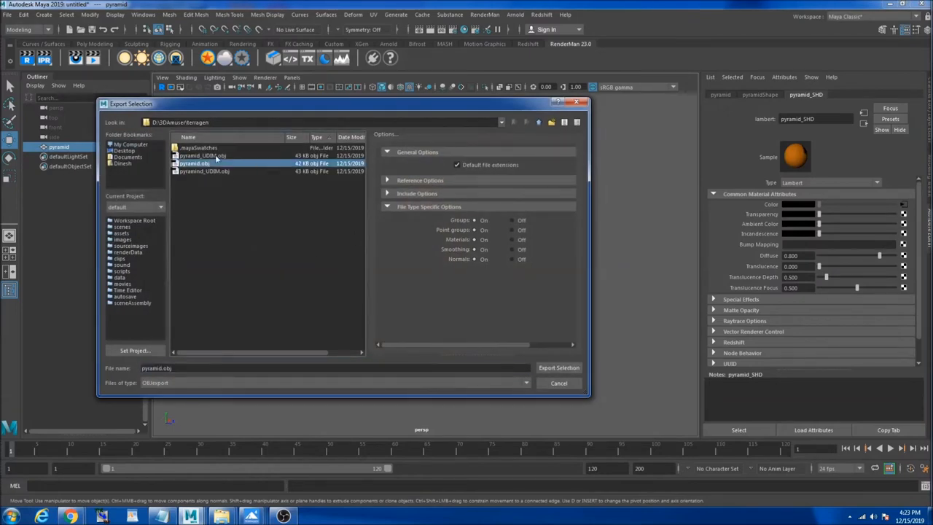
left_click(559, 368)
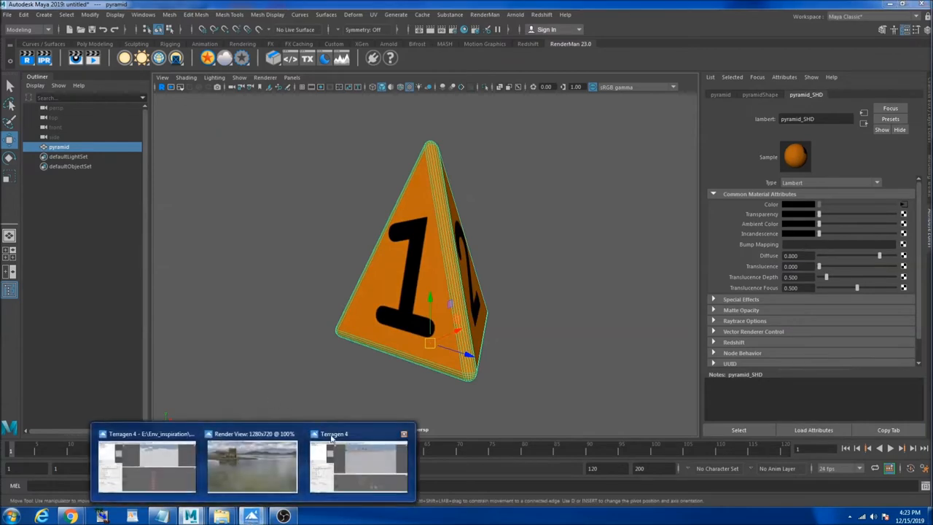
- Import pyramid.obj as a single Wavefront OBJ, answering No to the Xfrog prompt
left_click(359, 434)
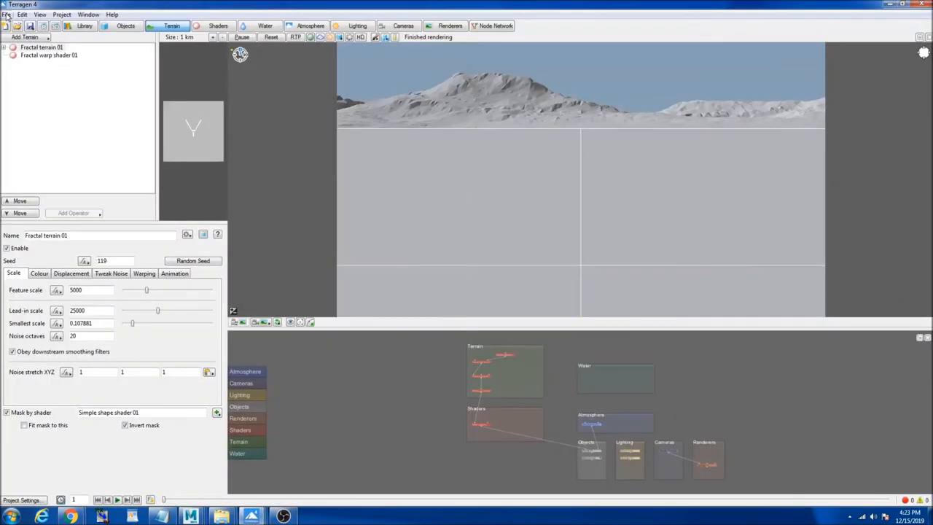
left_click(6, 15)
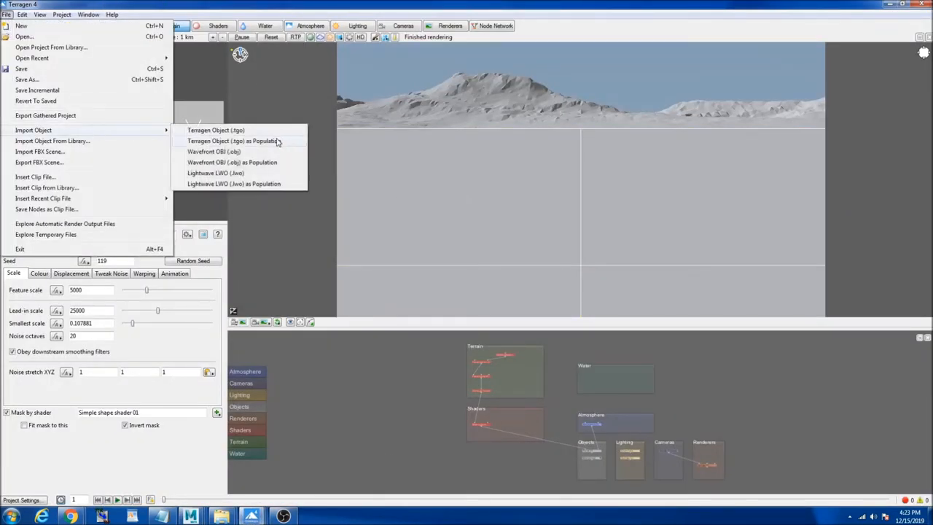
left_click(213, 152)
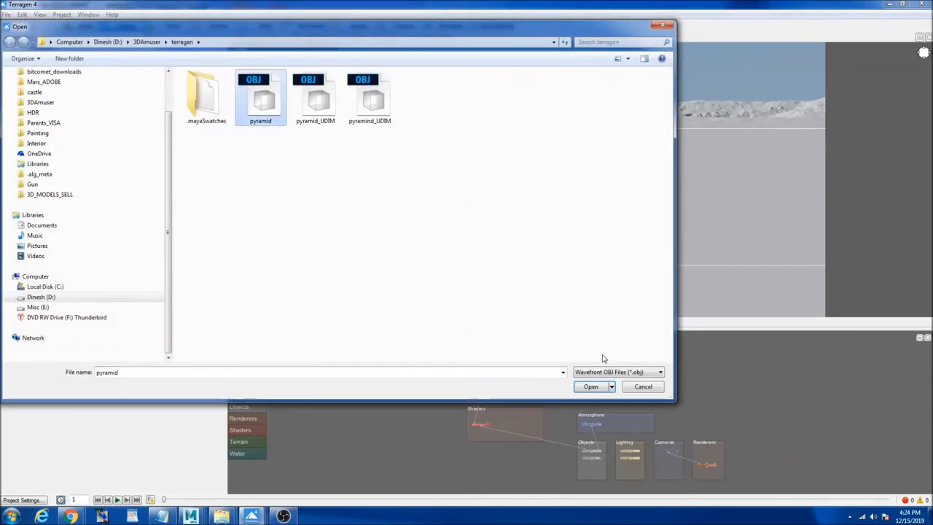
left_click(590, 386)
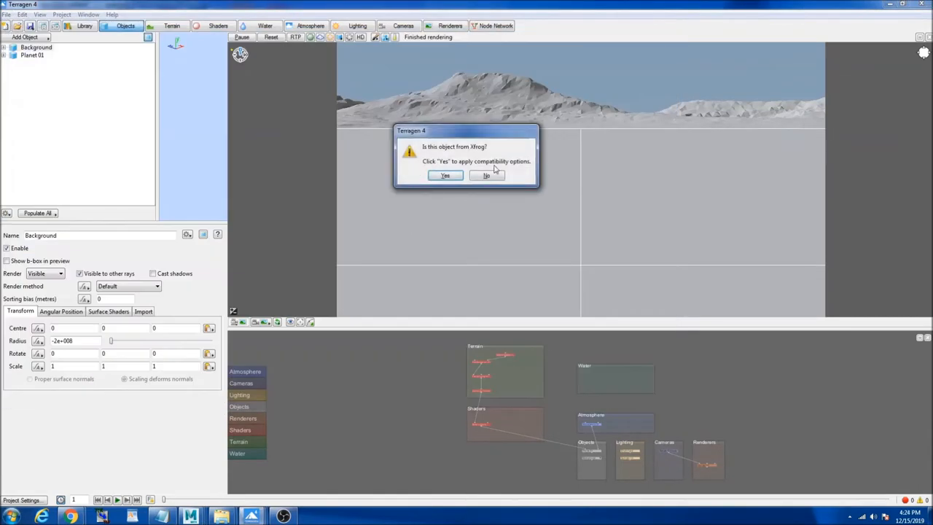
mouse_move(468, 169)
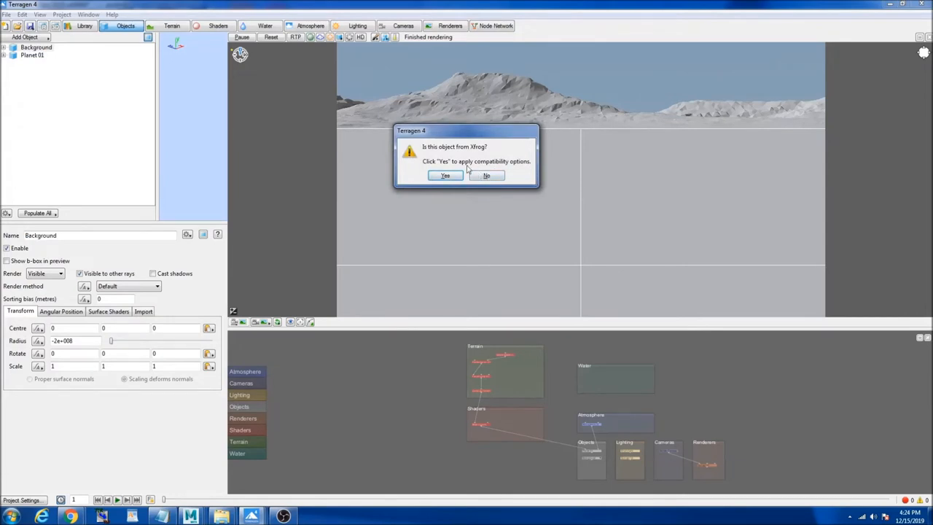
mouse_move(508, 172)
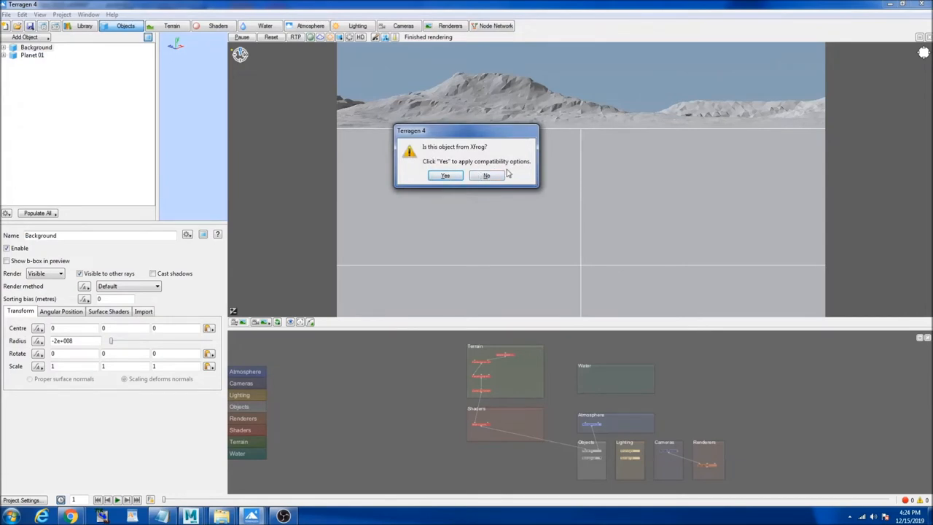
left_click(486, 175)
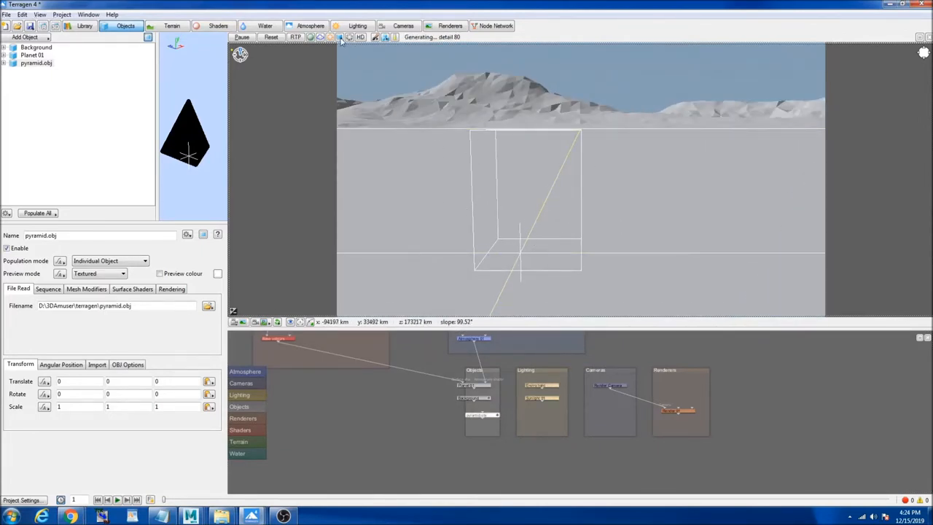
- Set the pyramid's default shader Colour image to pyramid_Base_Color_1001.tif
left_click(340, 38)
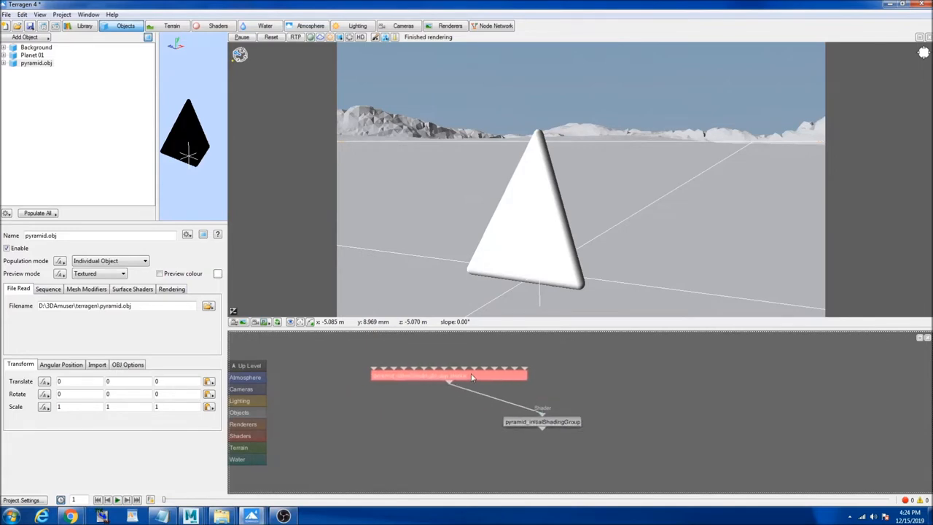
double_click(448, 373)
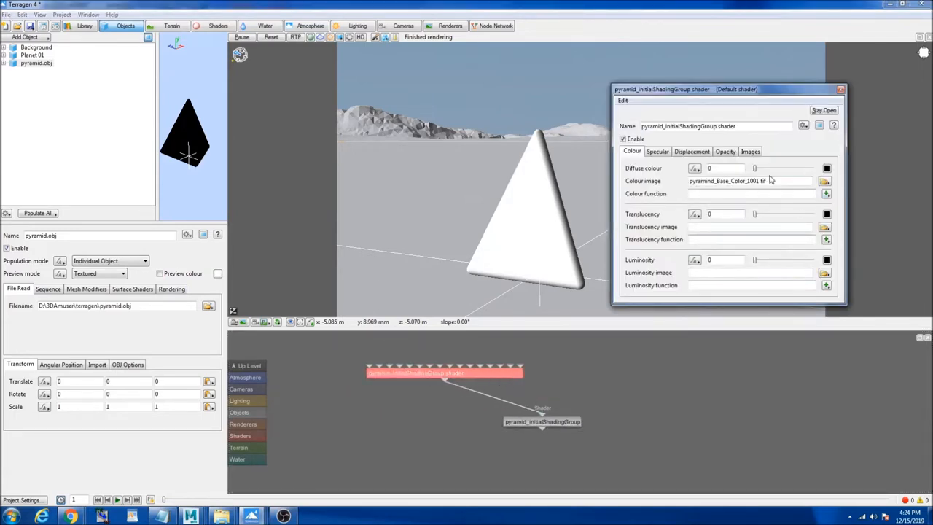
left_click(721, 168)
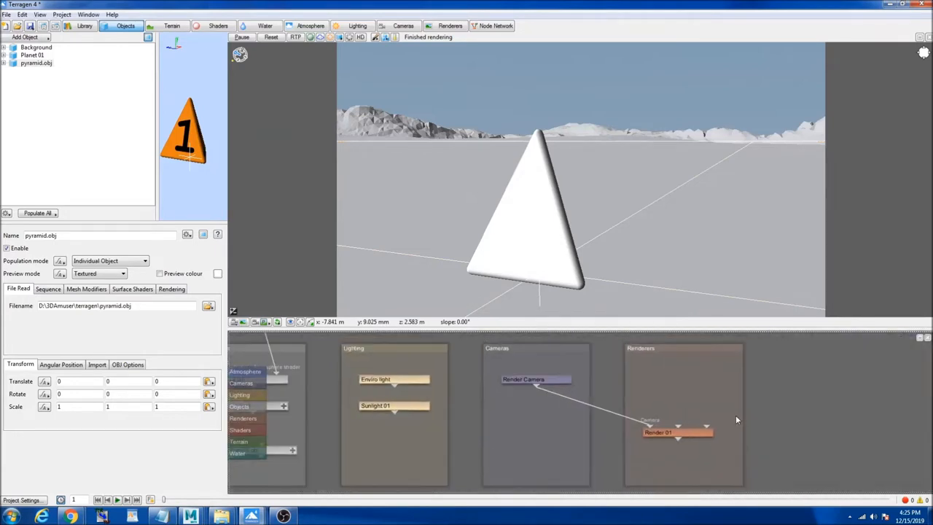
- Render the image from the Render 01 node, showing the pyramid with only the number-1 texture
double_click(676, 431)
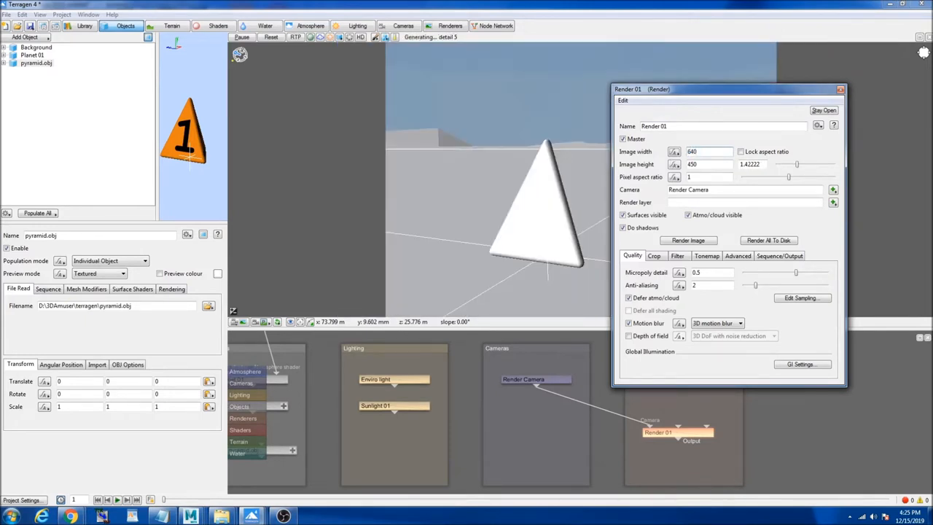
left_click(688, 239)
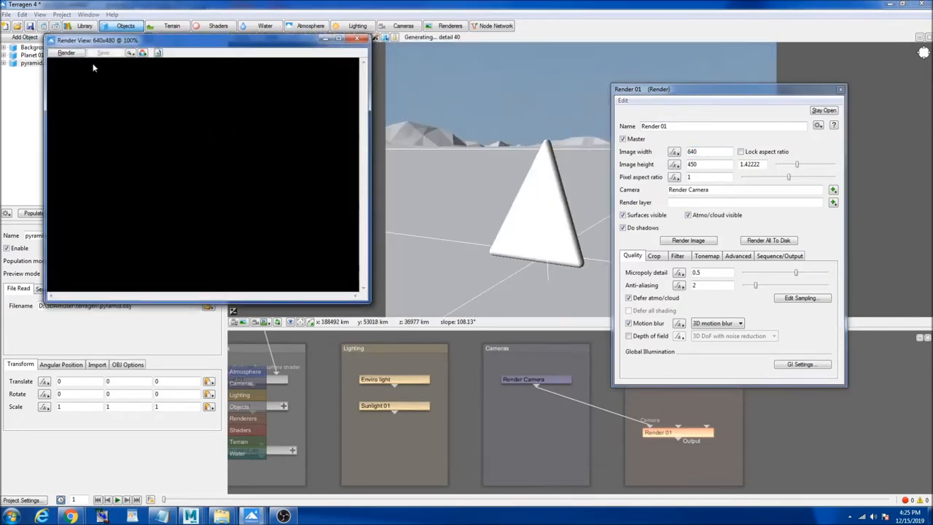
left_click(688, 239)
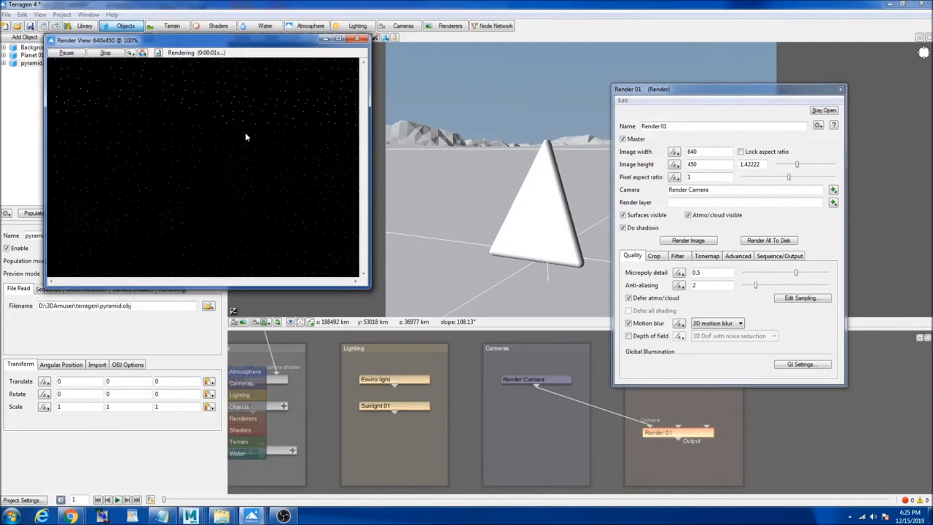
mouse_move(234, 117)
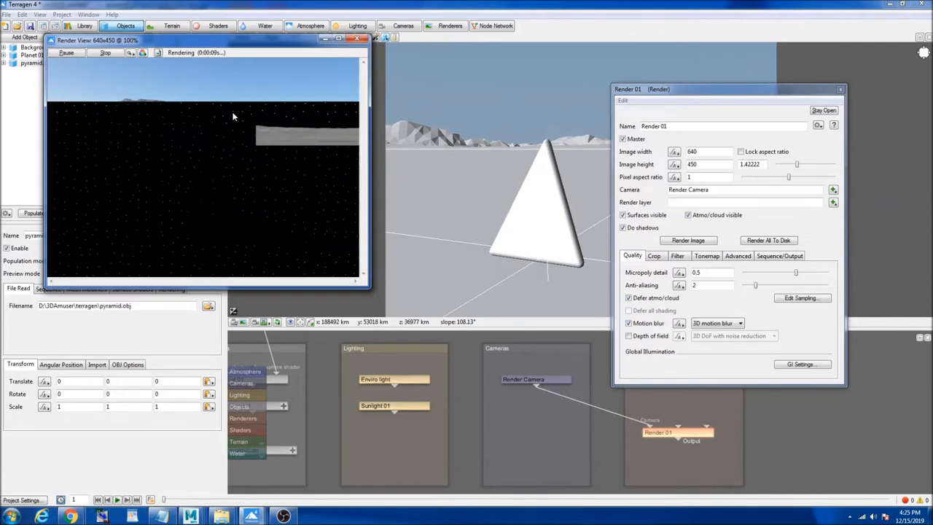
mouse_move(260, 96)
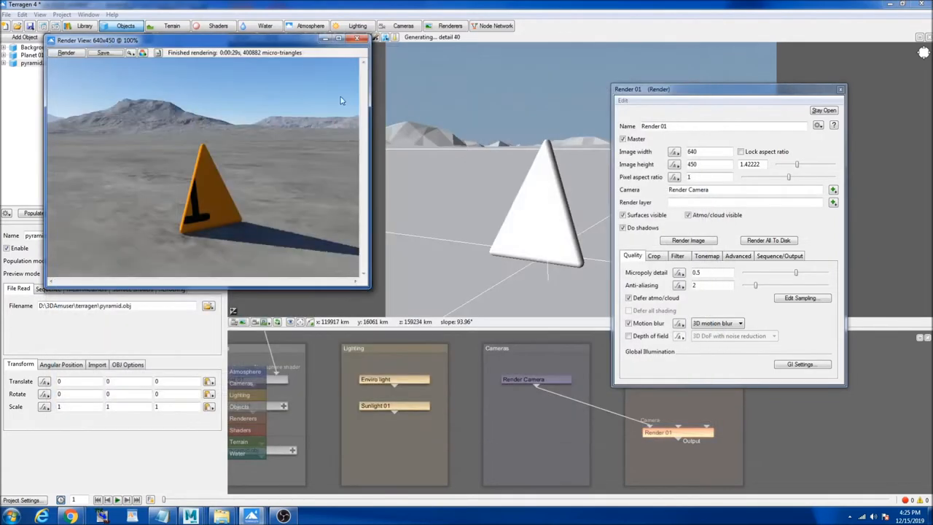
left_click(366, 40)
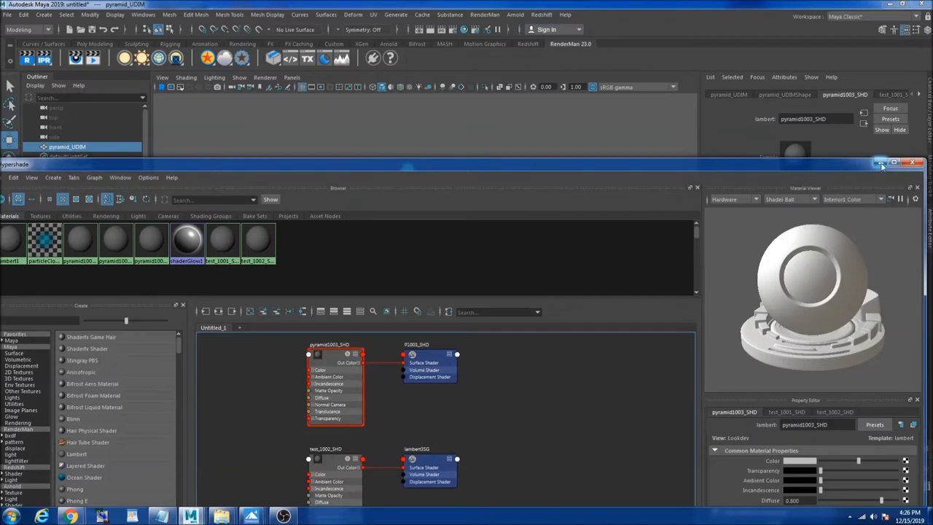
- Assign separate Lambert materials to the pyramid's tile faces, named 1001_SH, p1002_ and p1003
left_click(373, 15)
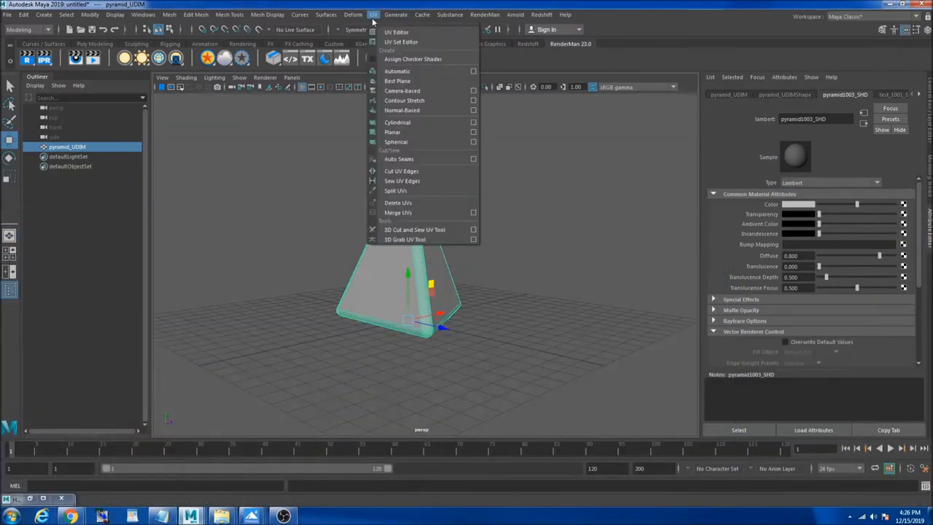
left_click(396, 32)
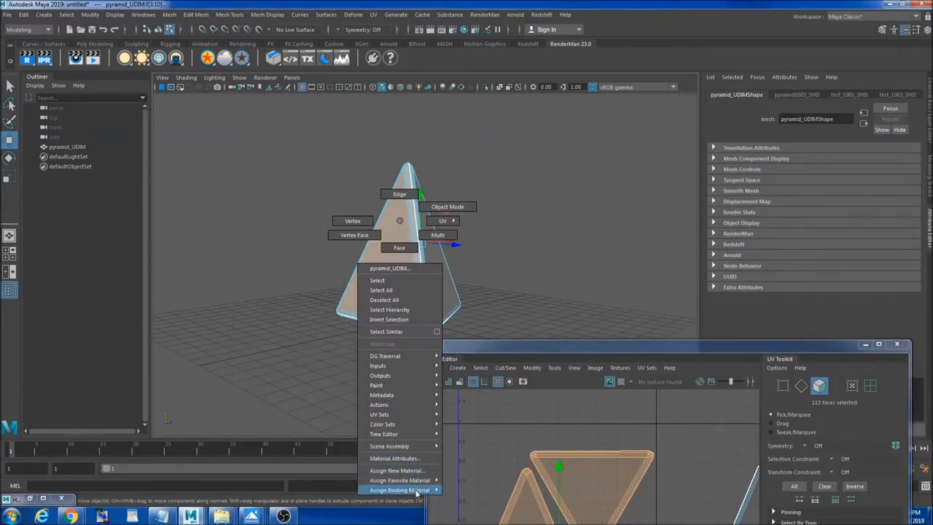
mouse_move(400, 479)
type("p")
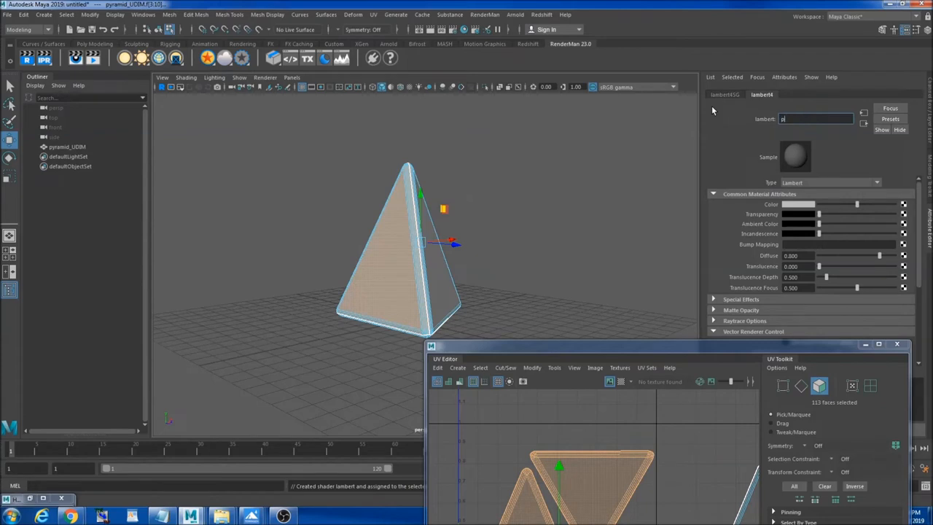
type("1001_SH")
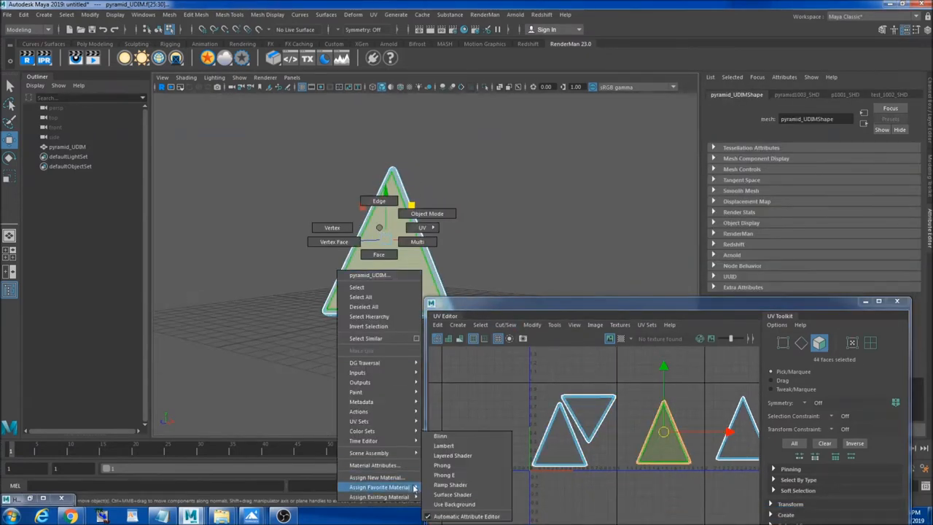
mouse_move(443, 446)
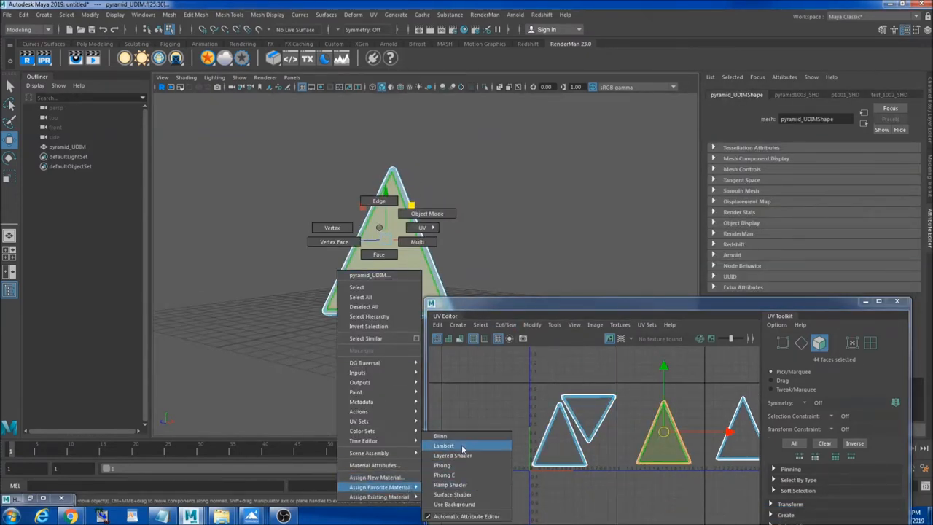
left_click(443, 446)
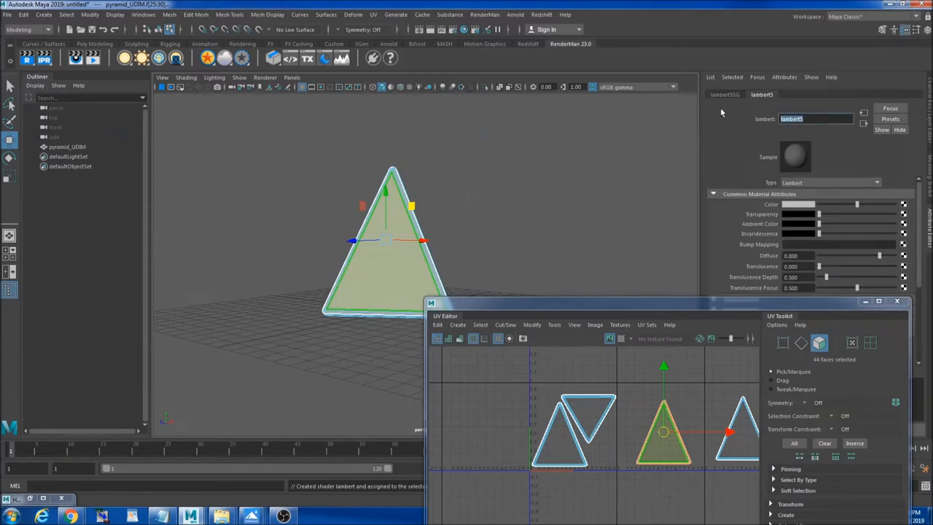
type("p1002_")
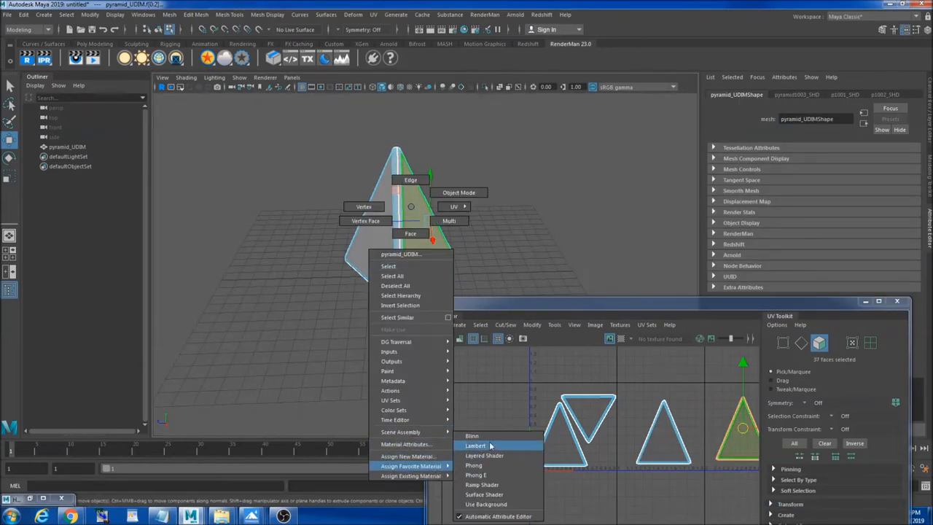
left_click(476, 446)
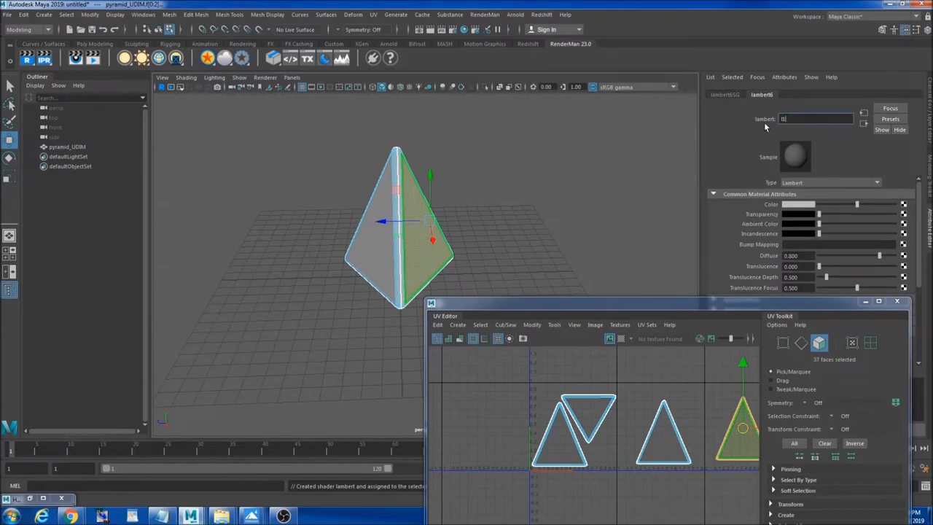
type("p1003_SHD")
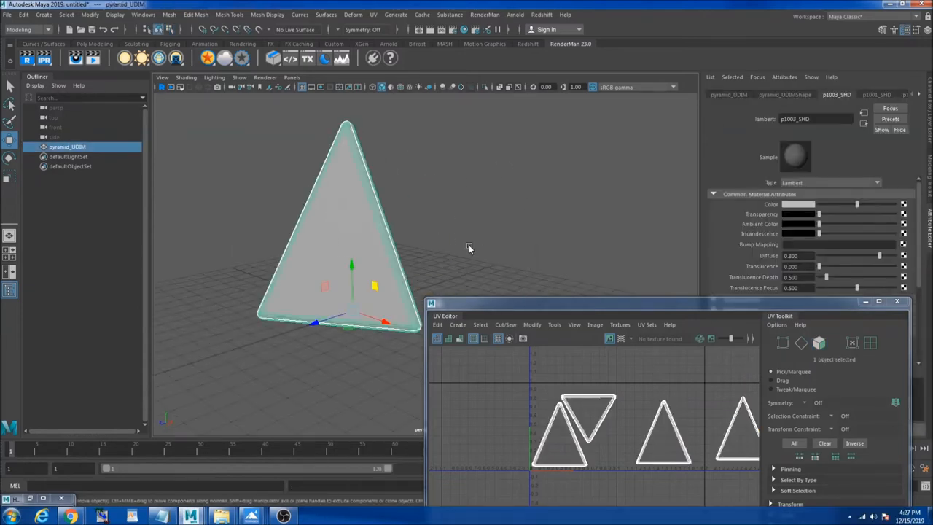
- Export the whole pyramid as pyramid_UDIM.obj
left_click(8, 15)
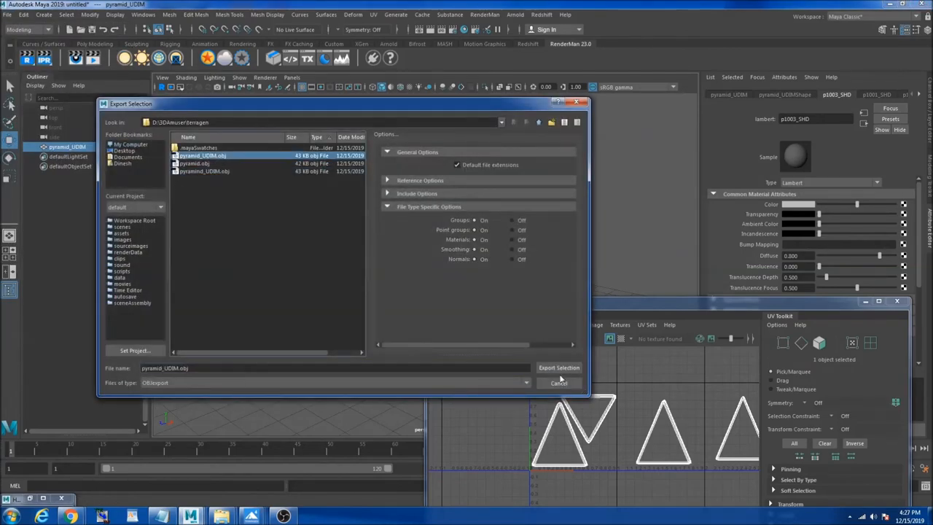
left_click(559, 367)
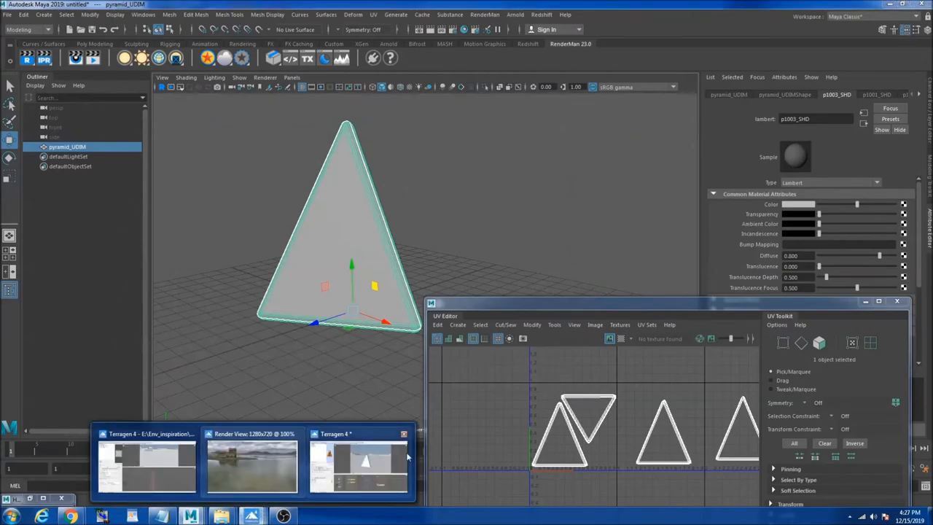
- Import pyramid_UDIM as a Wavefront OBJ, confirming the compatibility prompt, so it arrives with three tile shaders
left_click(359, 464)
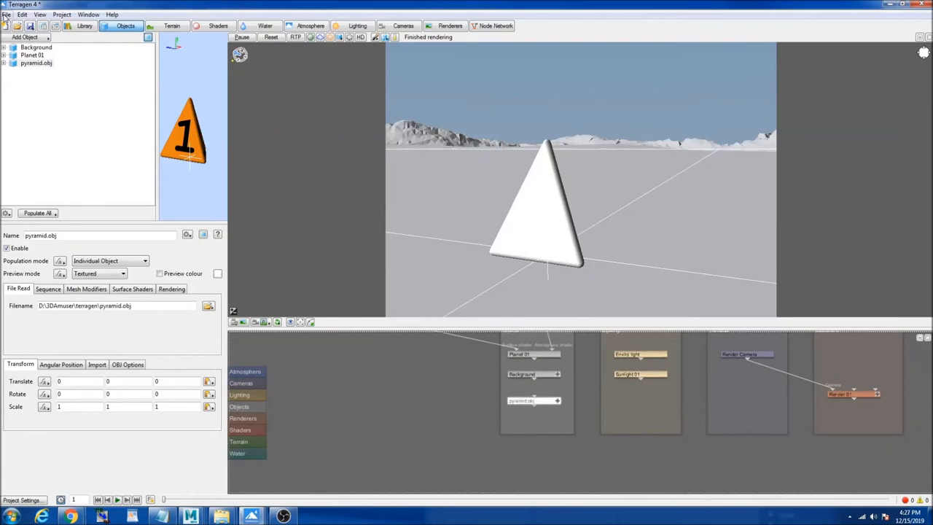
left_click(6, 14)
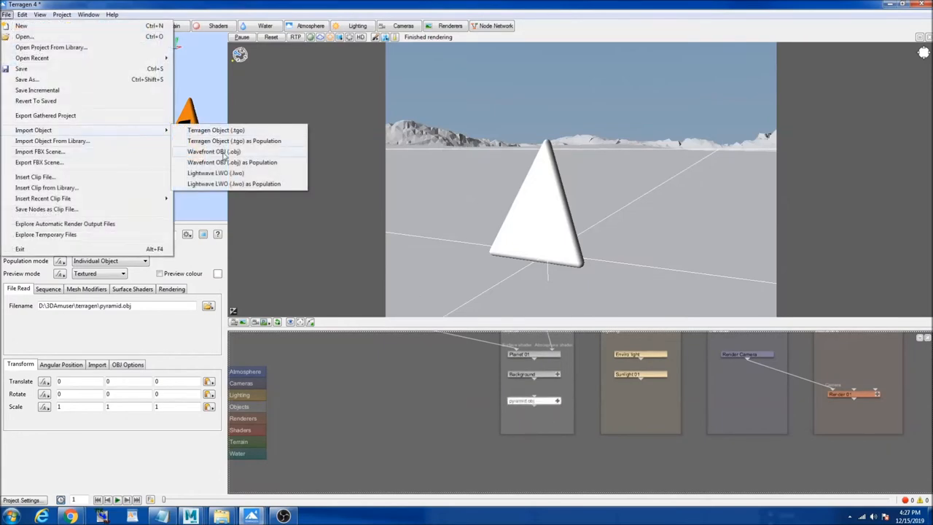
left_click(213, 150)
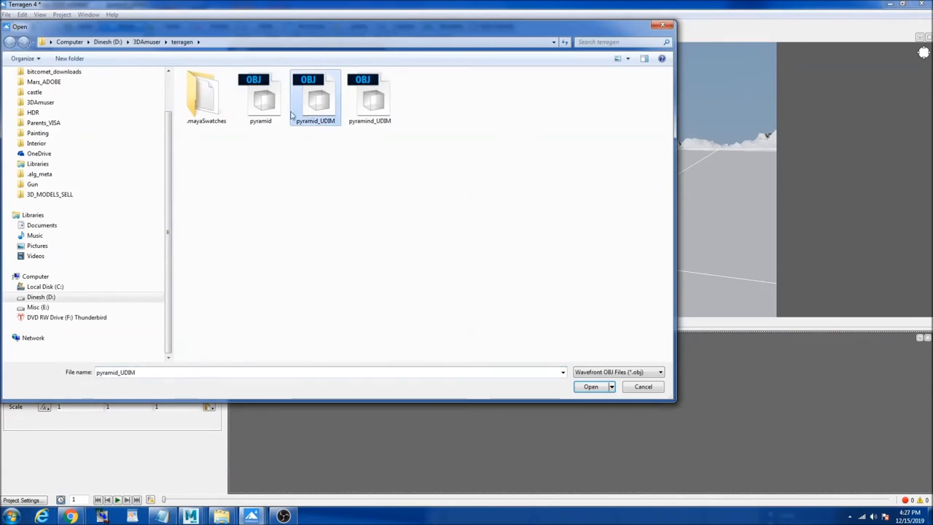
left_click(590, 386)
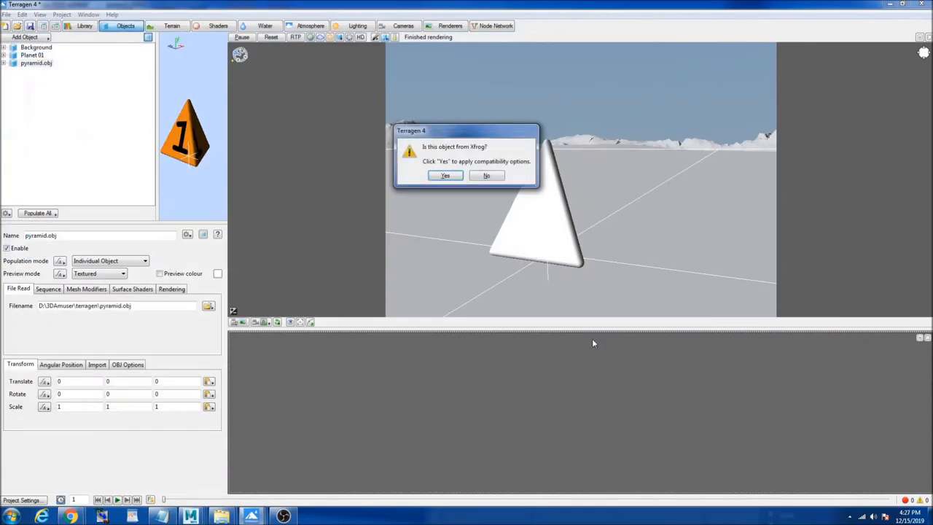
left_click(446, 175)
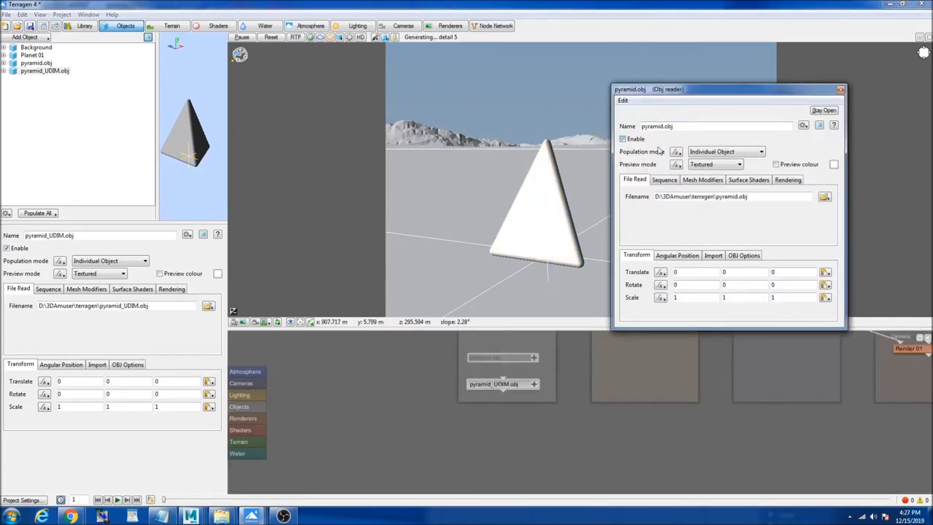
left_click(839, 89)
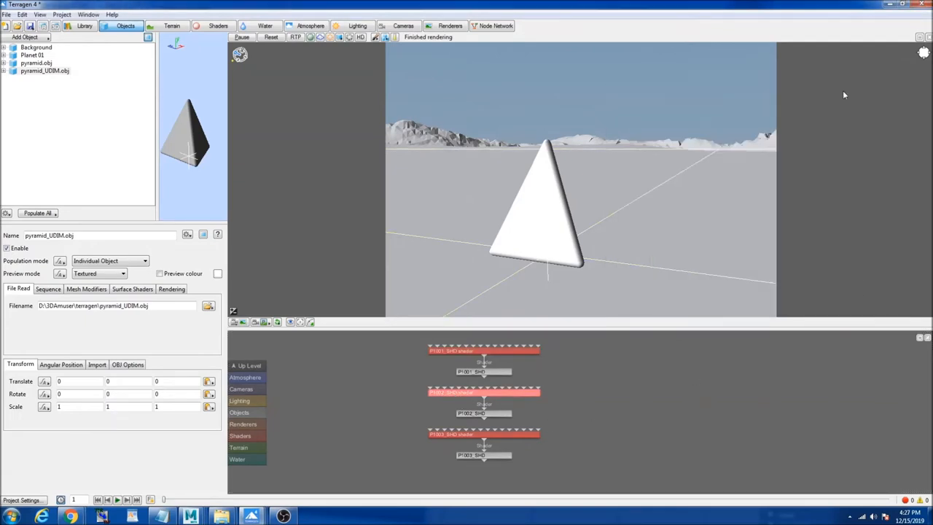
- Load the matching pyramid_BaseColor 1001, 1002 and 1003 textures into the three tile shaders' Colour image
double_click(484, 350)
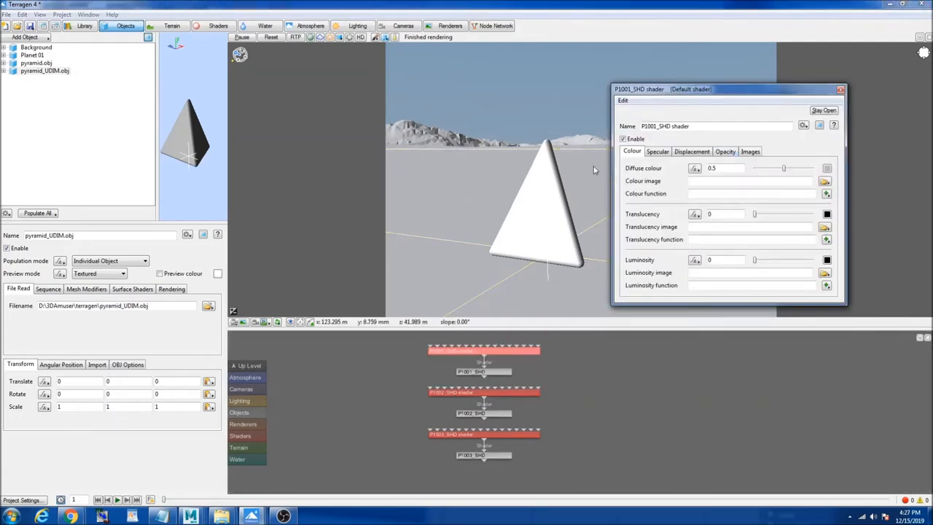
left_click(825, 181)
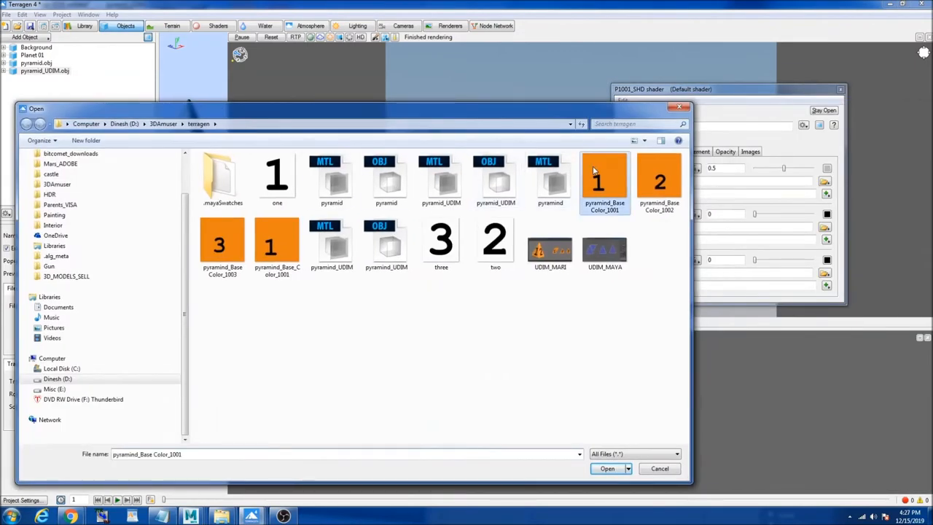
left_click(607, 468)
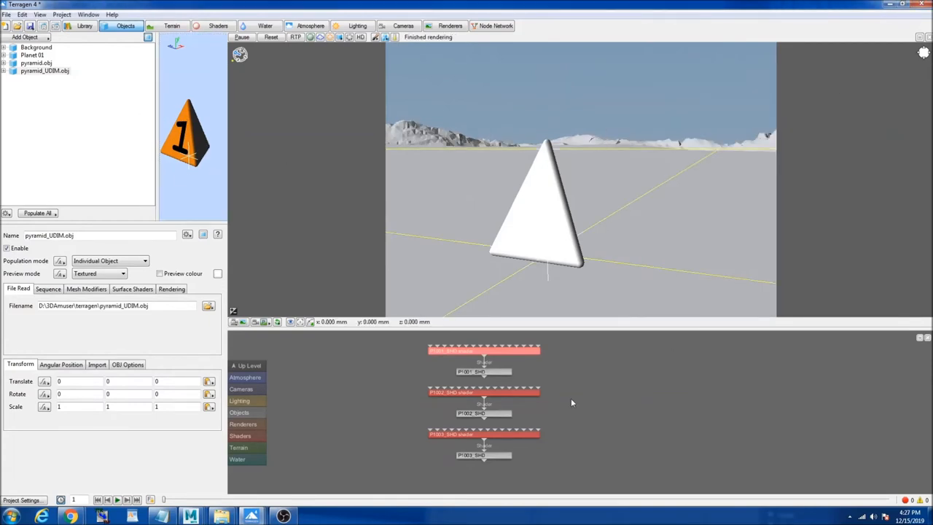
double_click(484, 392)
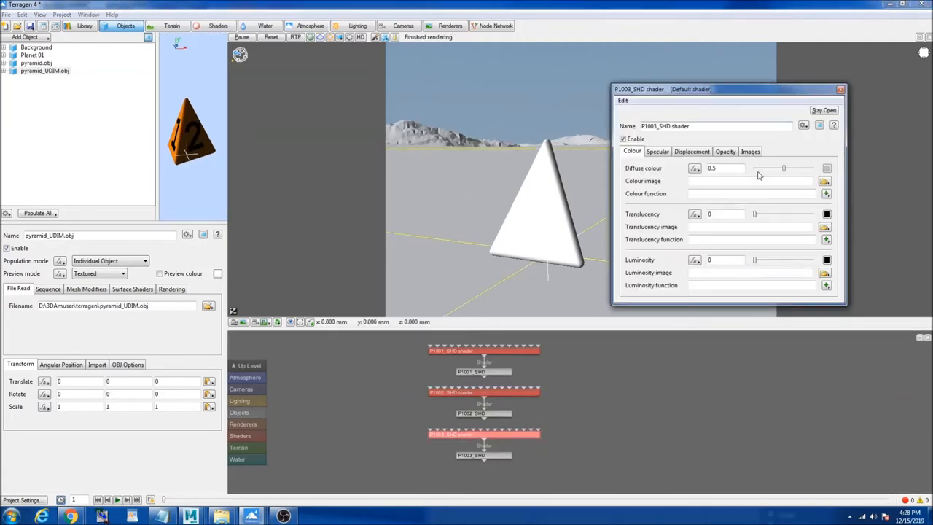
left_click(825, 181)
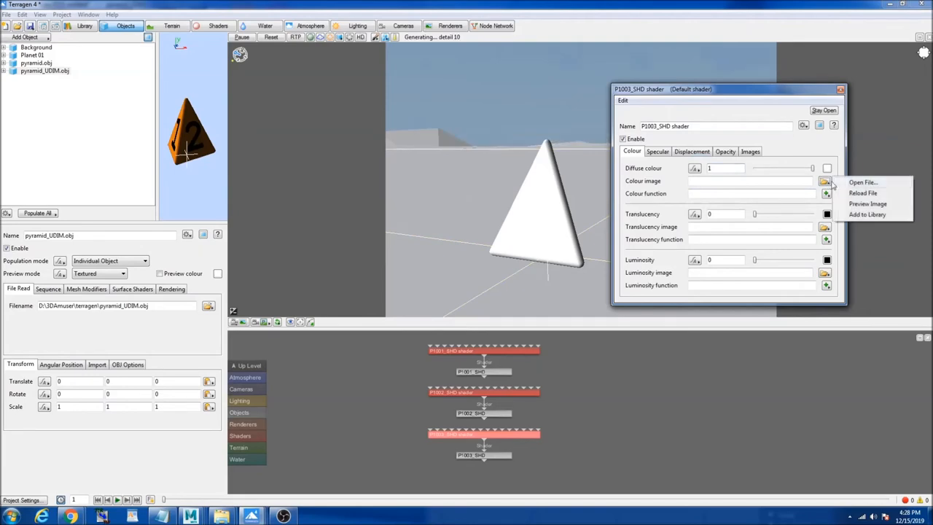
left_click(641, 457)
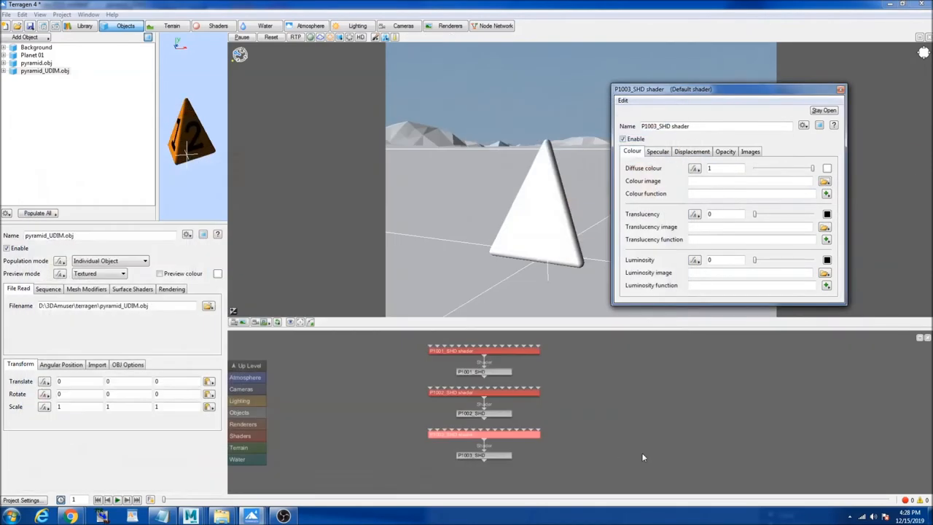
left_click(839, 89)
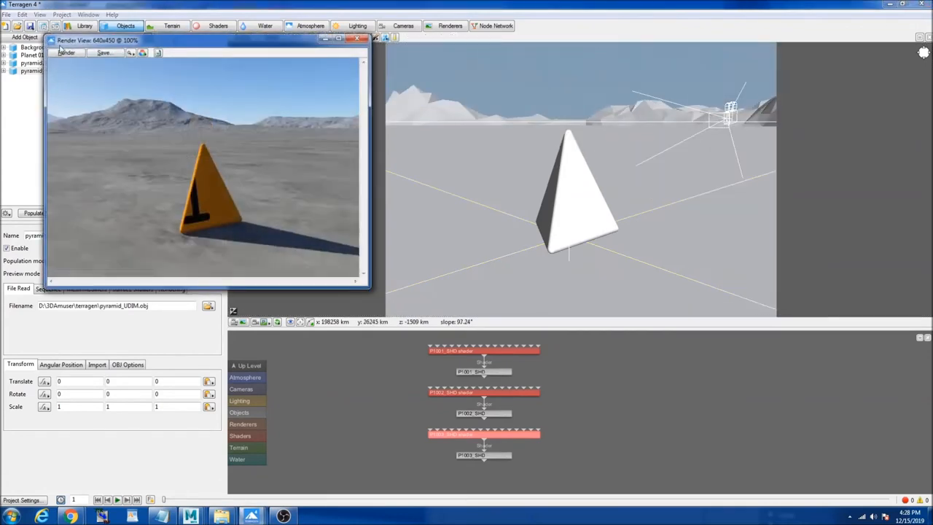
- Start a render in the Render View to check the numbered faces
left_click(67, 53)
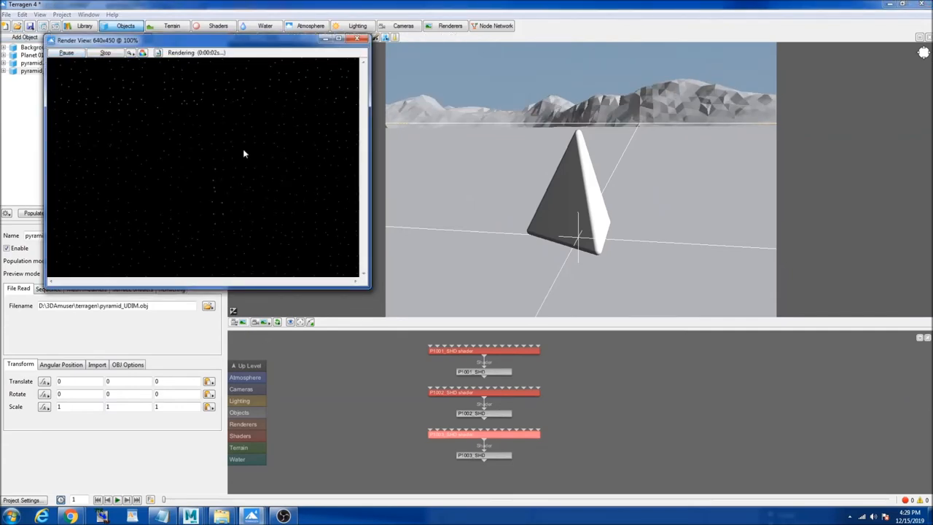
mouse_move(209, 180)
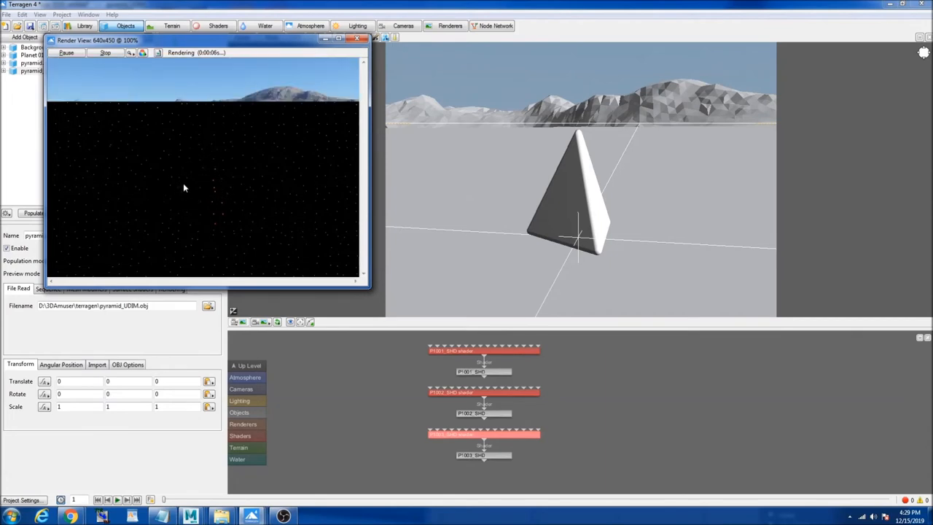
mouse_move(236, 173)
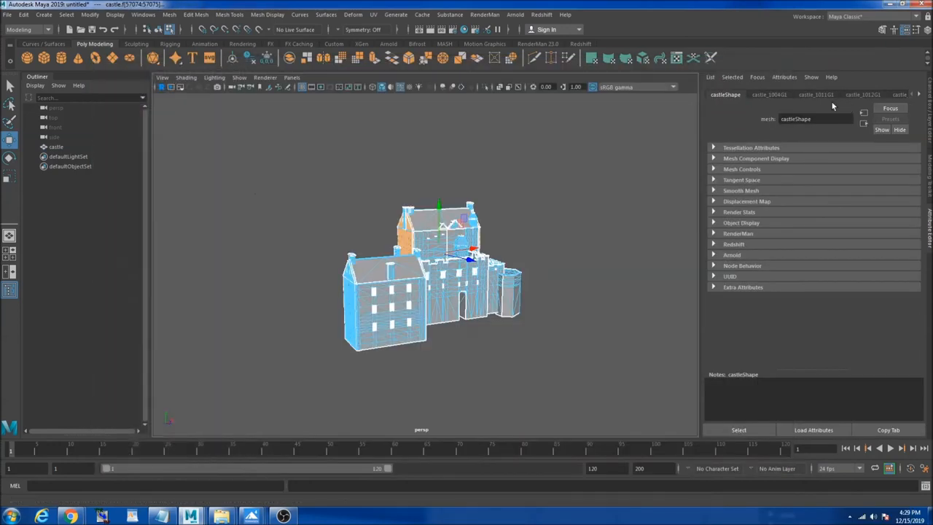
left_click(55, 146)
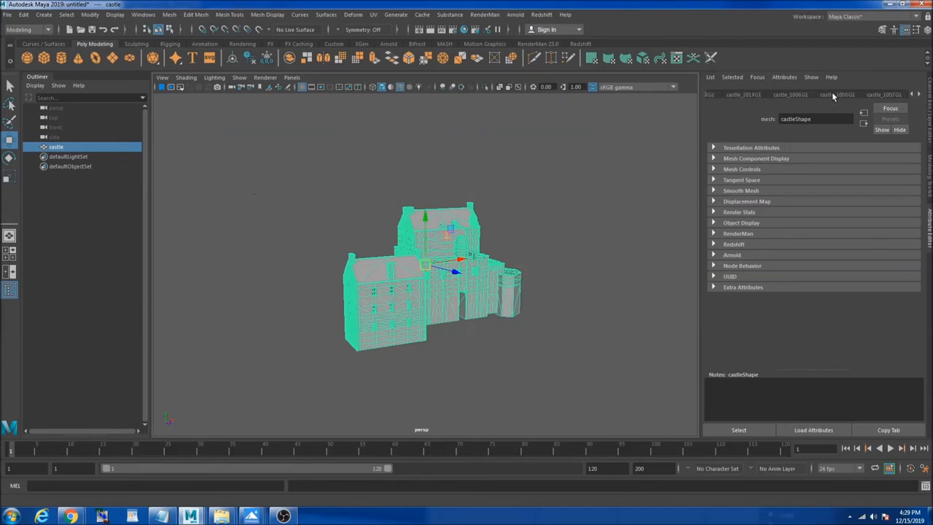
mouse_move(859, 99)
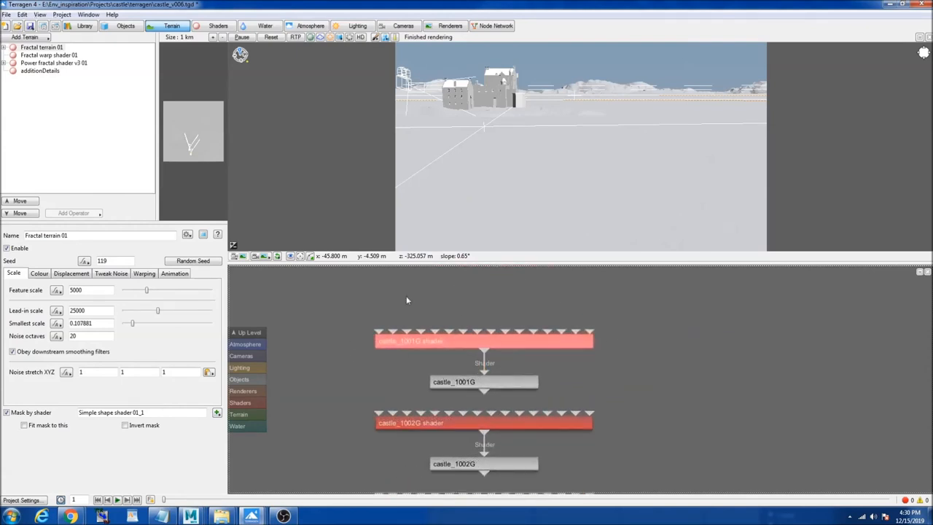
- Review the castle_1001G shader's colour and specular texture images, then show the finished castle render
left_click(484, 382)
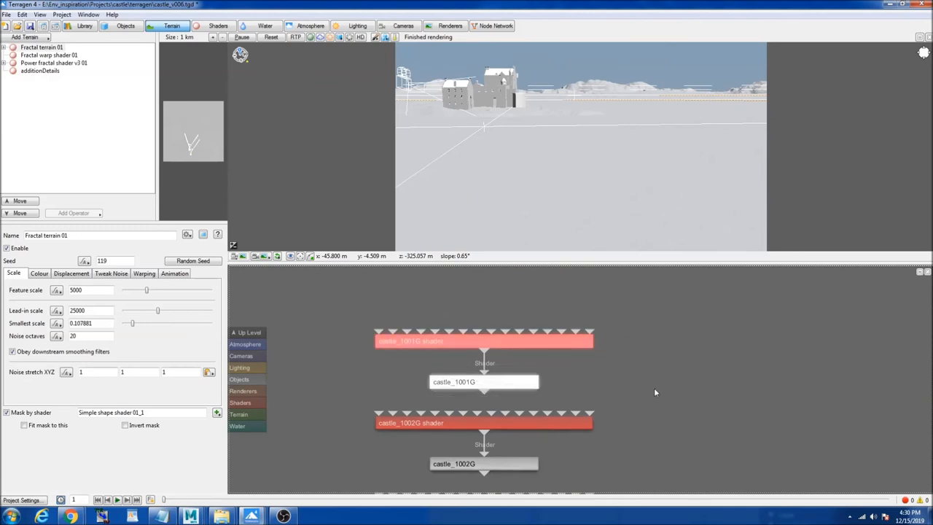
mouse_move(431, 347)
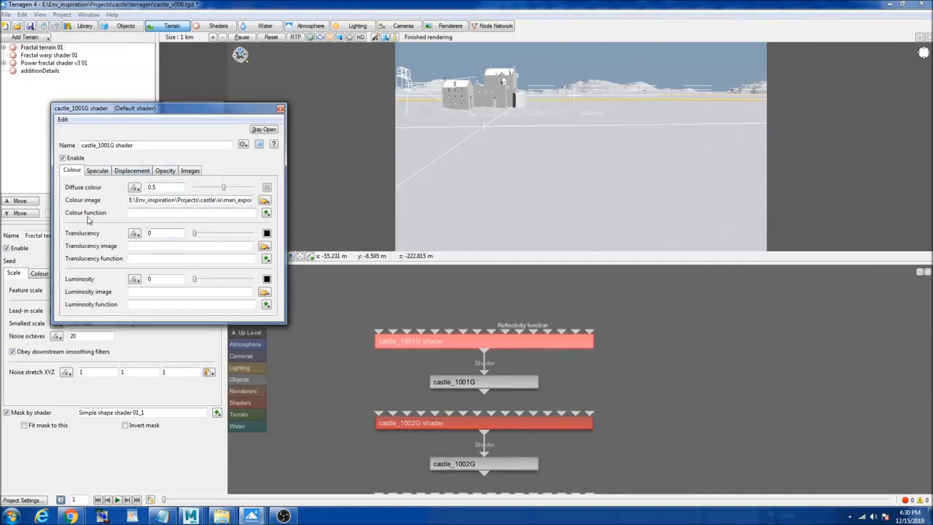
mouse_move(102, 182)
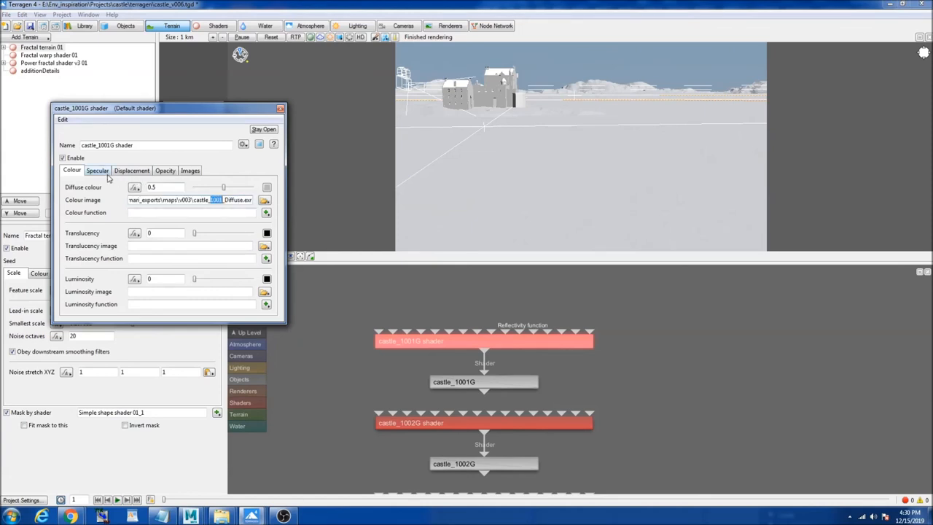
left_click(96, 169)
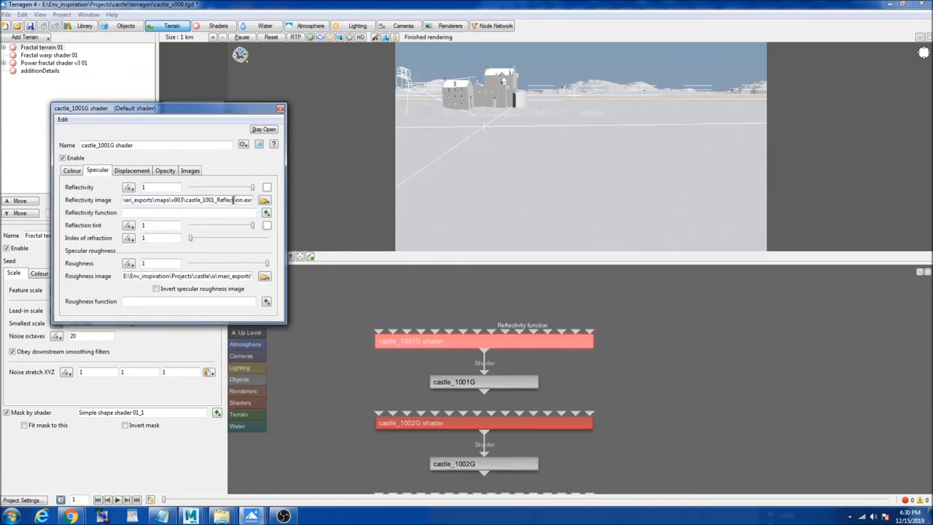
left_click(132, 169)
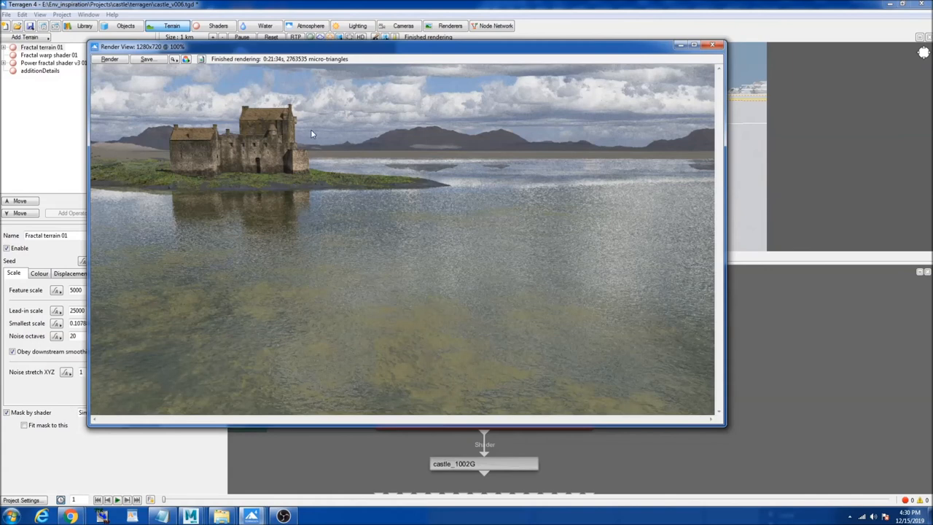
mouse_move(284, 193)
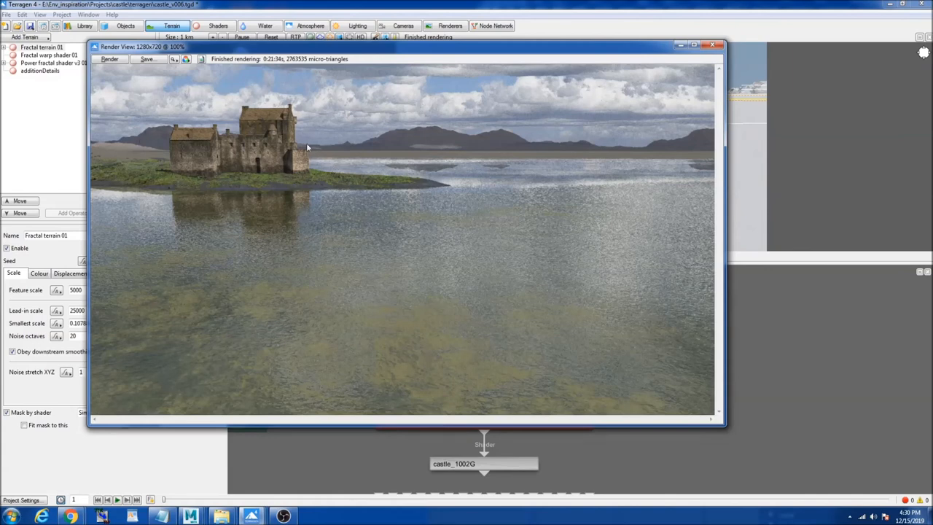
mouse_move(720, 46)
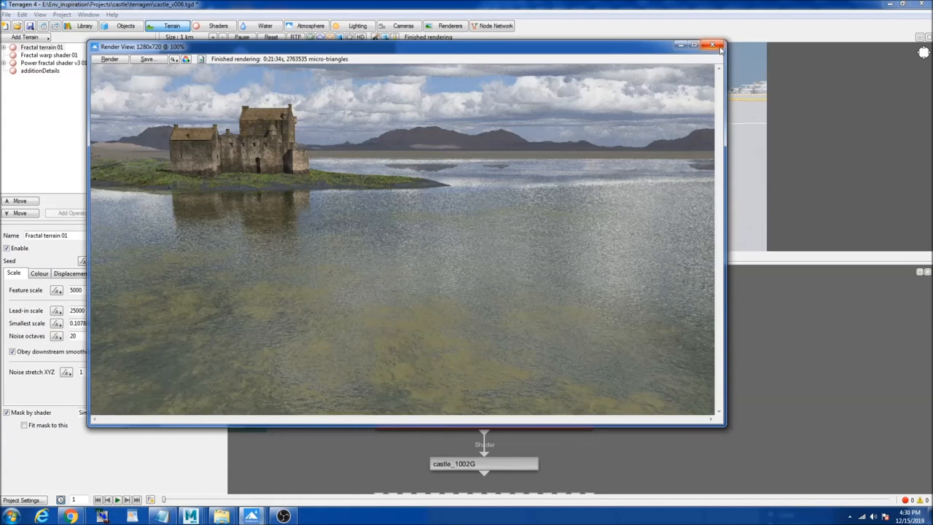